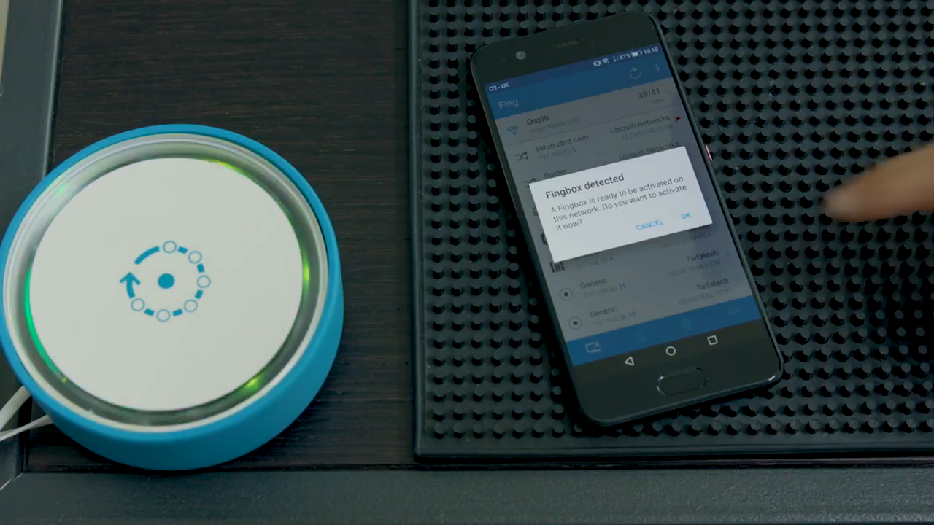
- Accept the 'Fingbox detected' prompt, configure it, and confirm the Ospiti network name and address
click(680, 224)
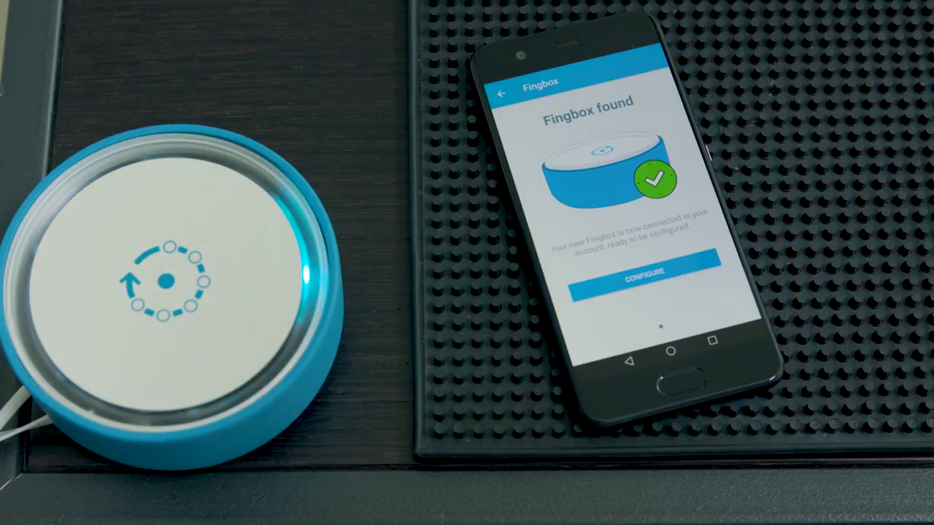
click(644, 270)
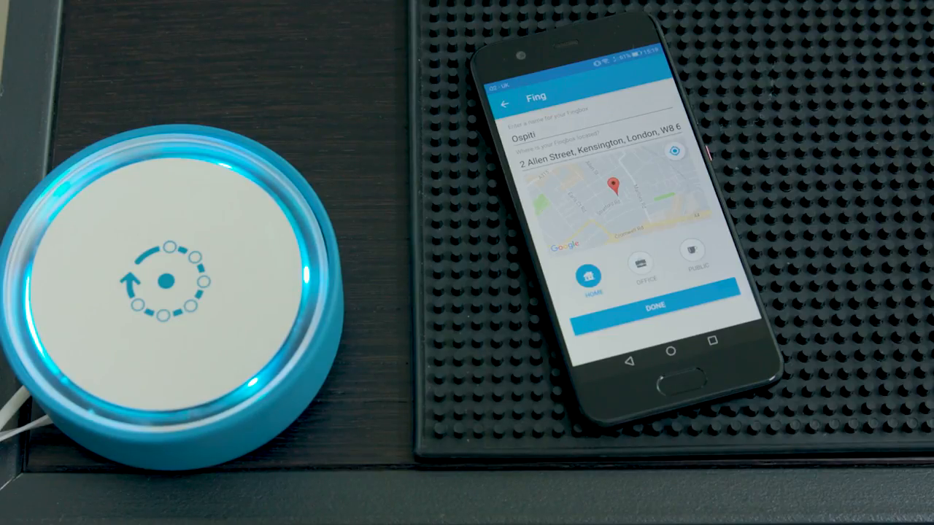
click(655, 305)
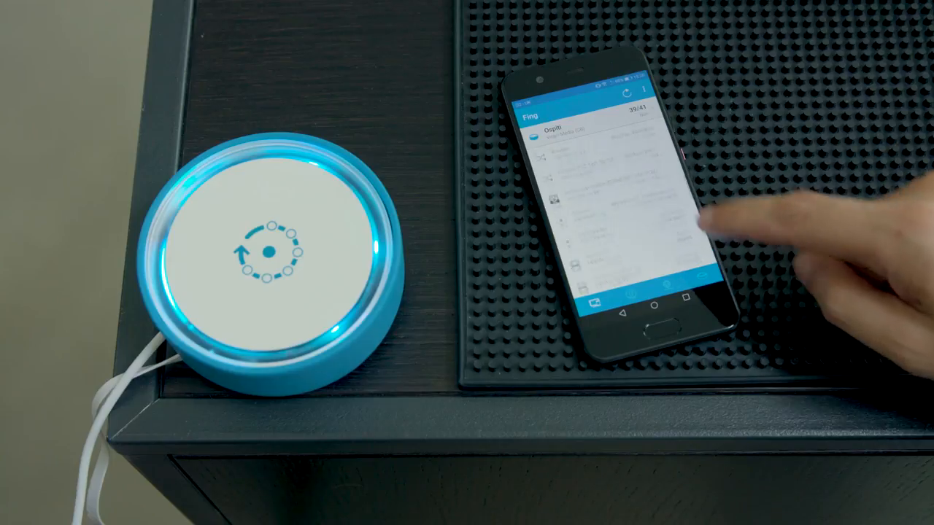
- Browse the connected device list and bring up the Ospiti Fingbox dashboard with 39 devices online
scroll(down, 3)
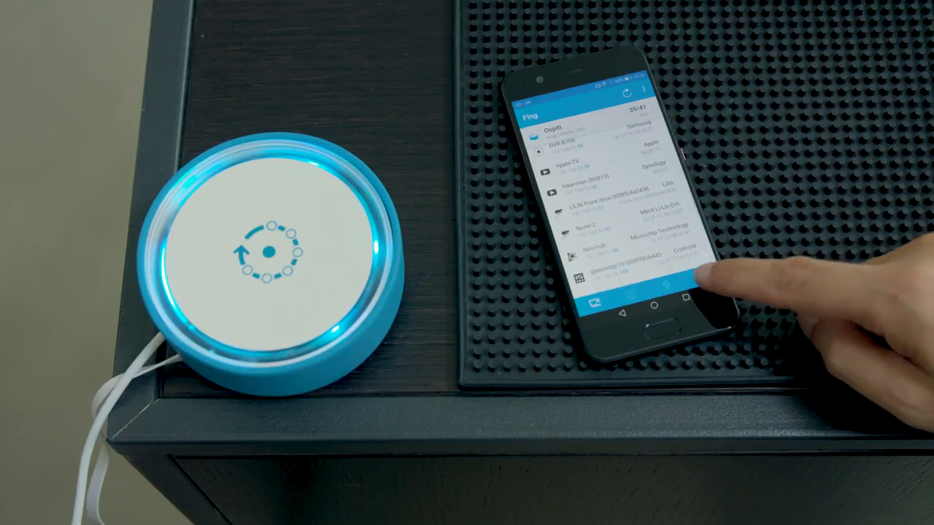
click(701, 285)
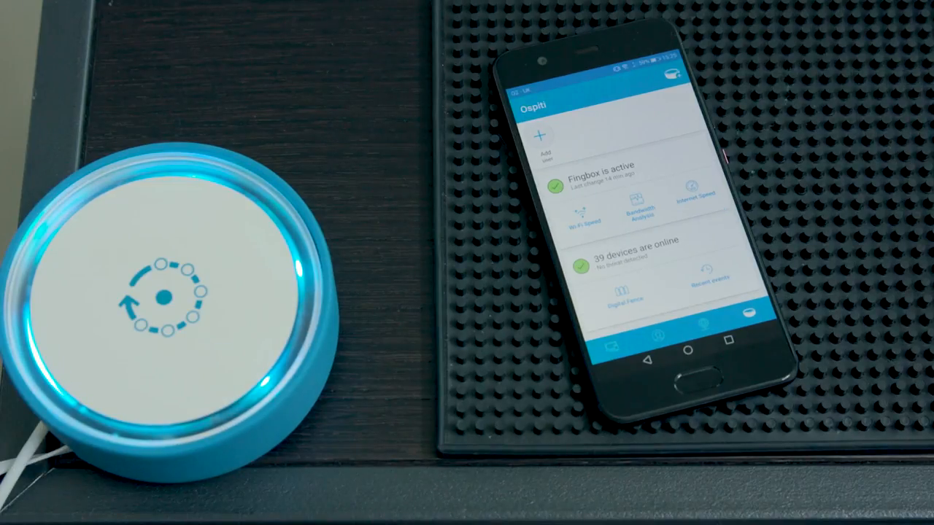
- Add a user profile named Marco with a category and his personal devices assigned, and save it
click(543, 135)
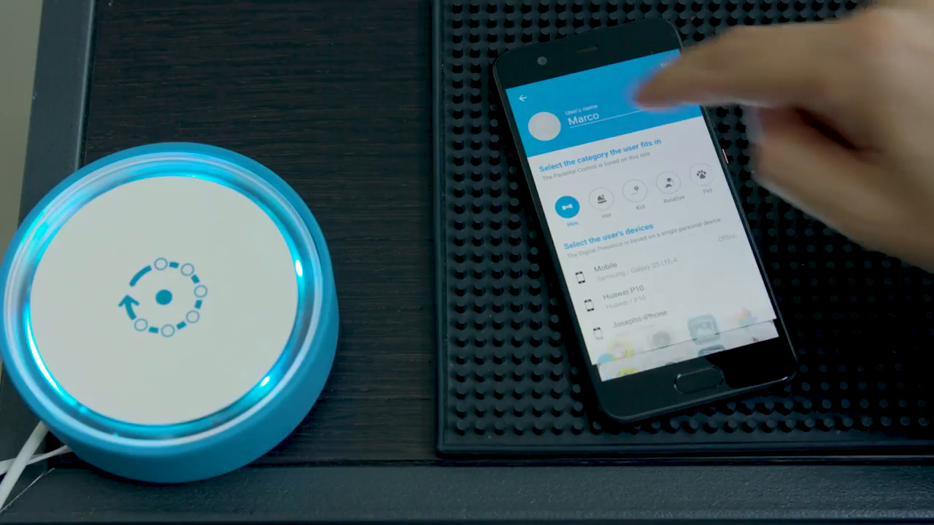
click(542, 124)
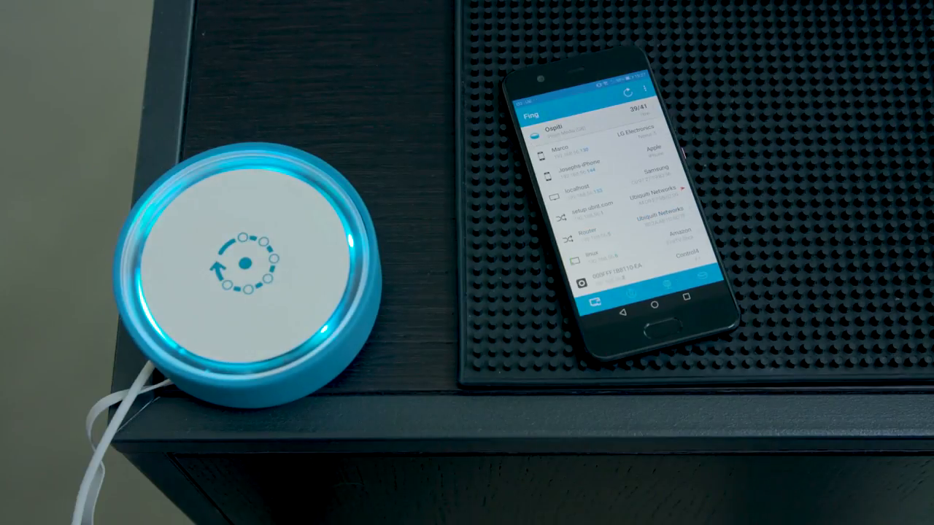
- Select a device from the network list before returning to the dashboard with two user profiles
click(577, 150)
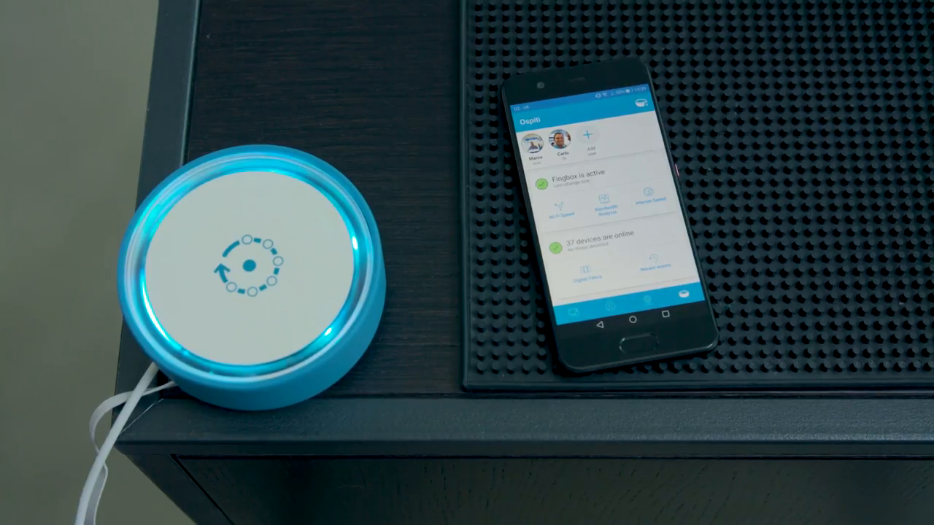
click(560, 207)
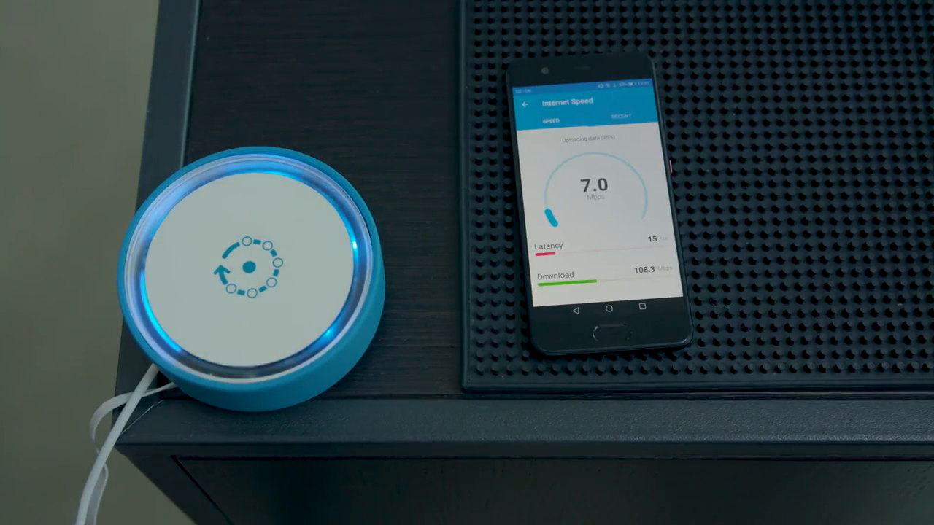
- Leave the speed test showing a 108.3 download and return to the Ospiti dashboard
click(619, 115)
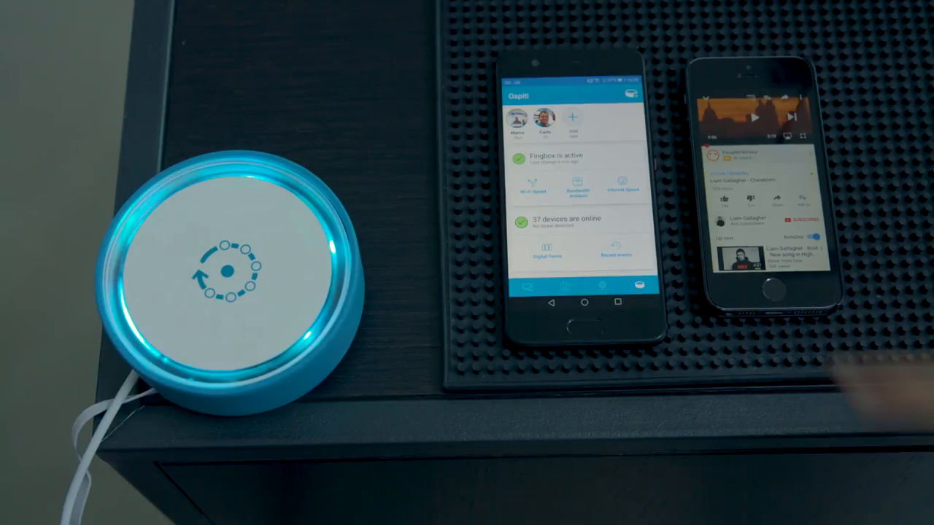
- Start a Bandwidth Analysis on the selected personal and mobile devices
click(576, 187)
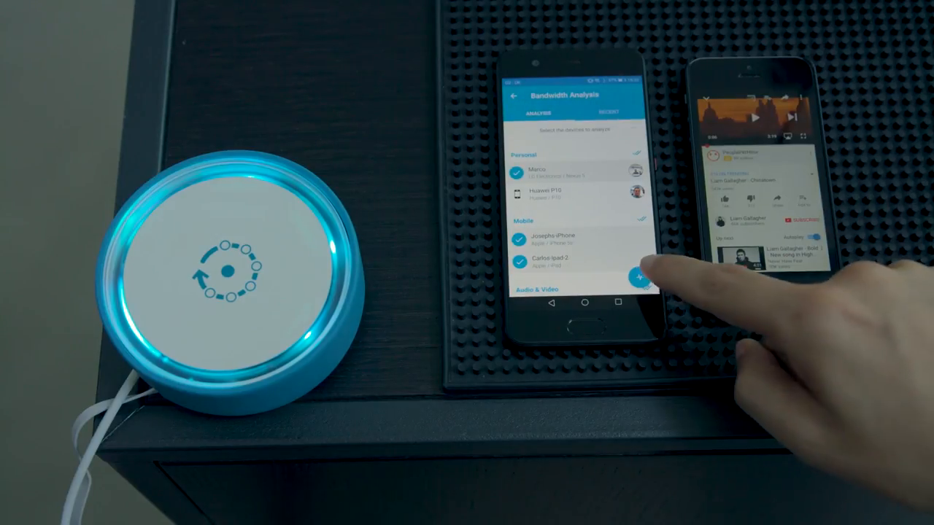
click(639, 277)
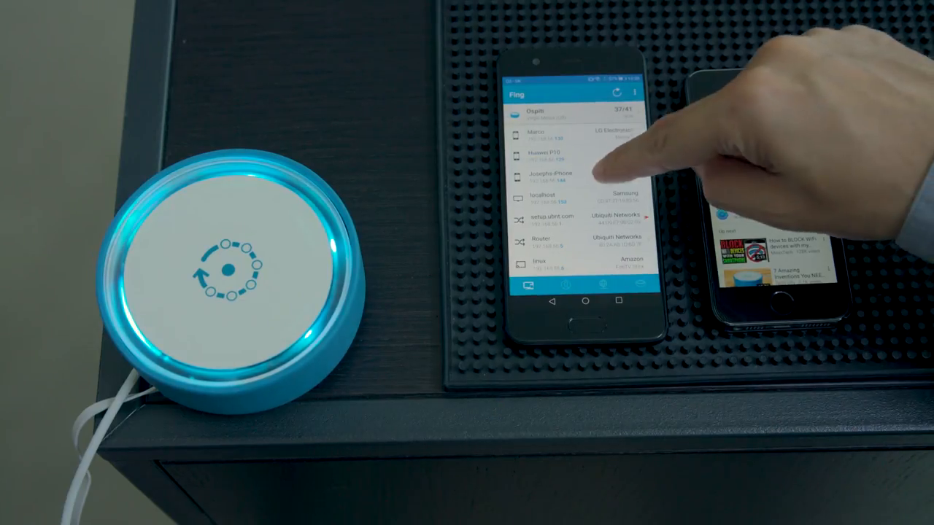
- Pause internet access for Josephs-iPhone from its device page so its video loses connection
click(575, 175)
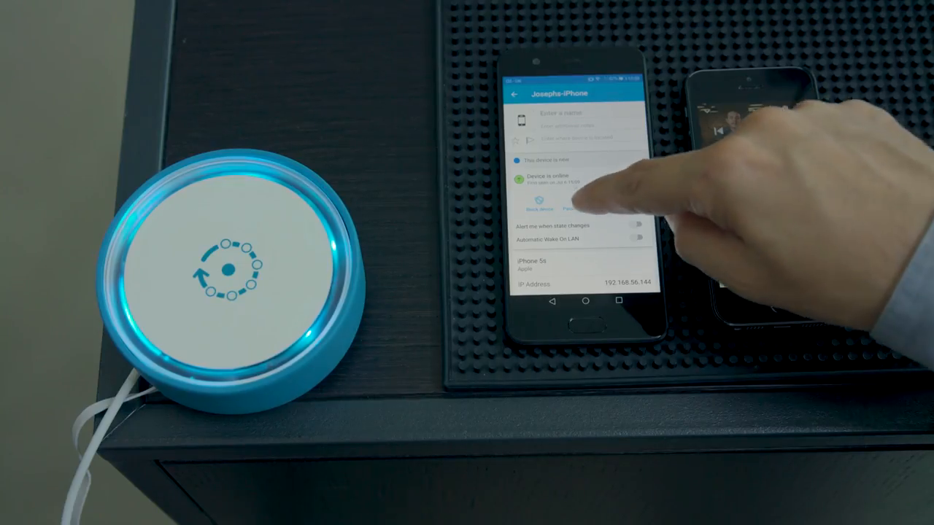
click(557, 204)
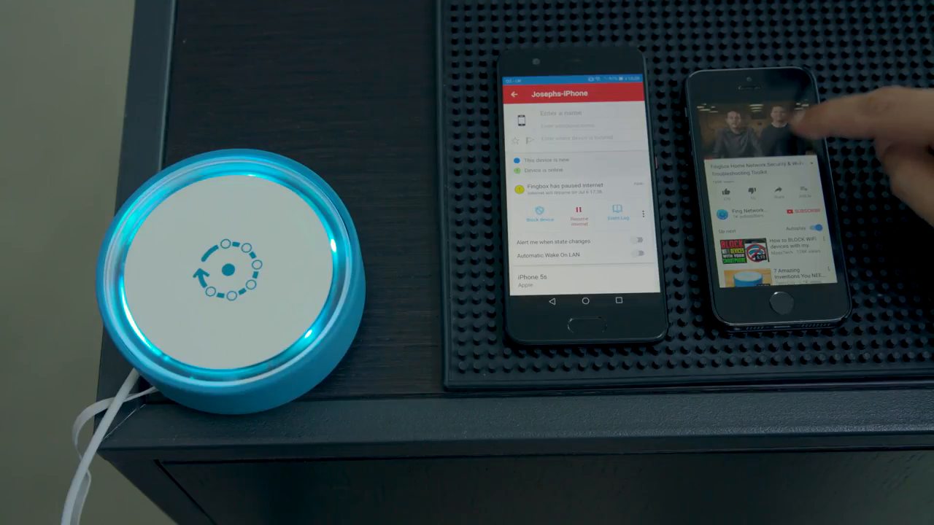
click(758, 139)
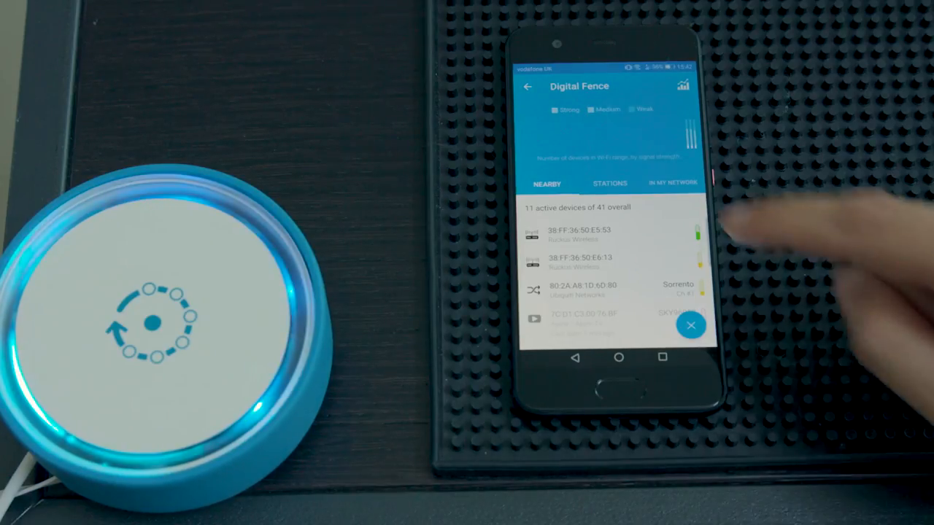
- Review the Digital Fence Stations and In My Network lists, ending back on Nearby with 12 active of 43
click(609, 184)
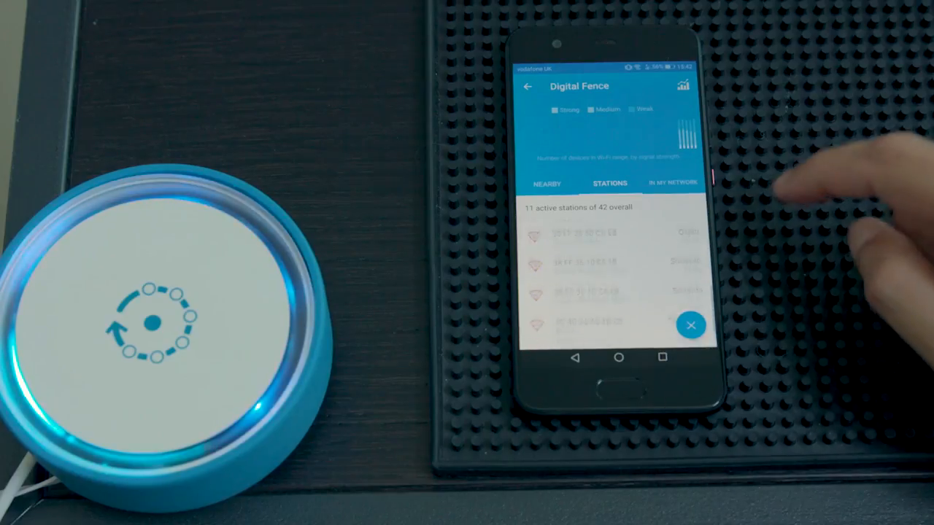
click(669, 184)
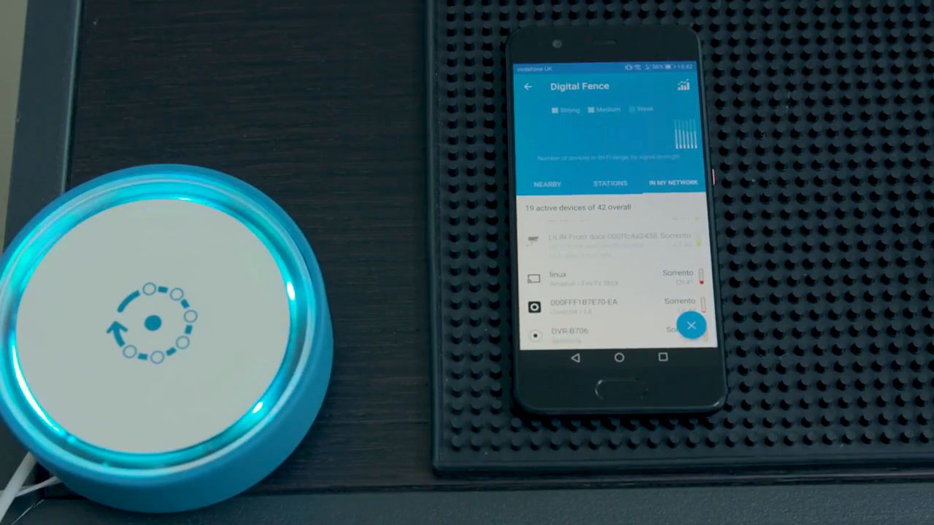
click(609, 184)
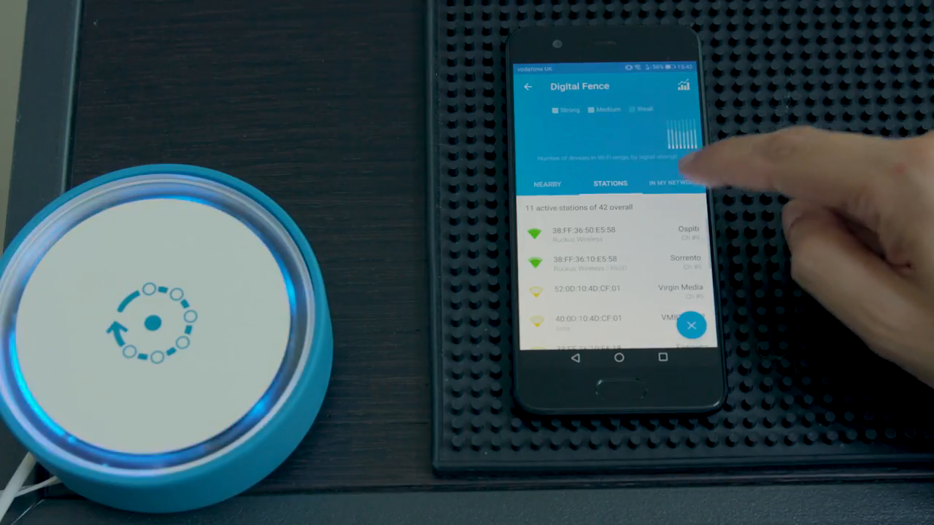
click(671, 184)
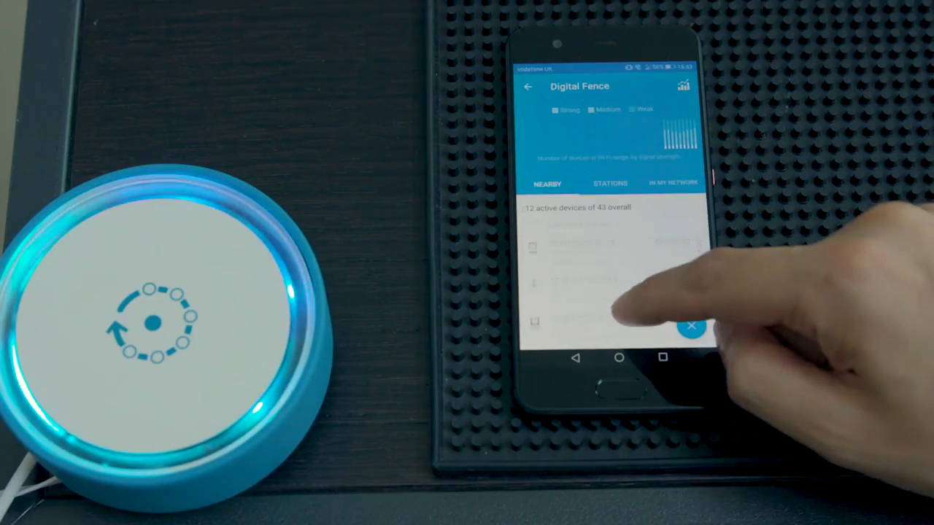
- Put a nearby unknown device under watch with a chosen name in the Watch a device dialog
click(583, 321)
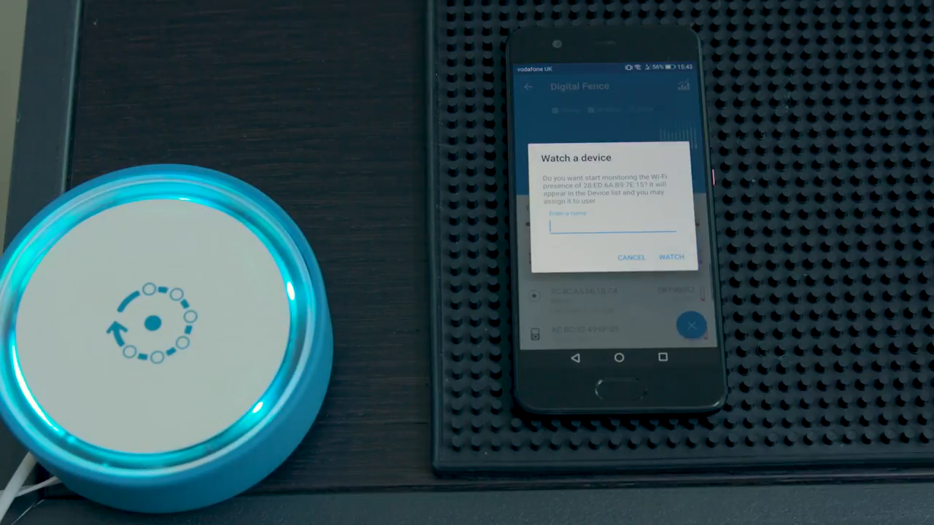
click(612, 230)
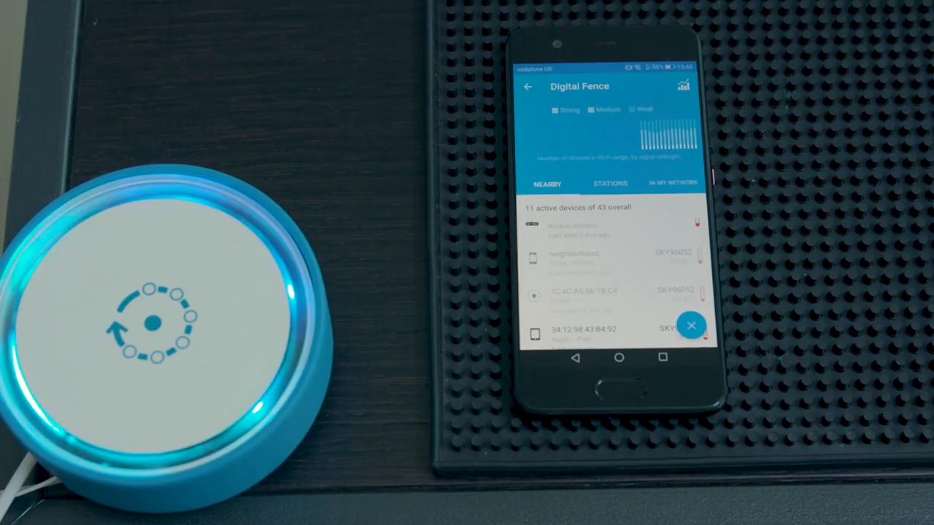
- Check the In My Network and Stations lists once more before heading back to the Ospiti dashboard
click(668, 184)
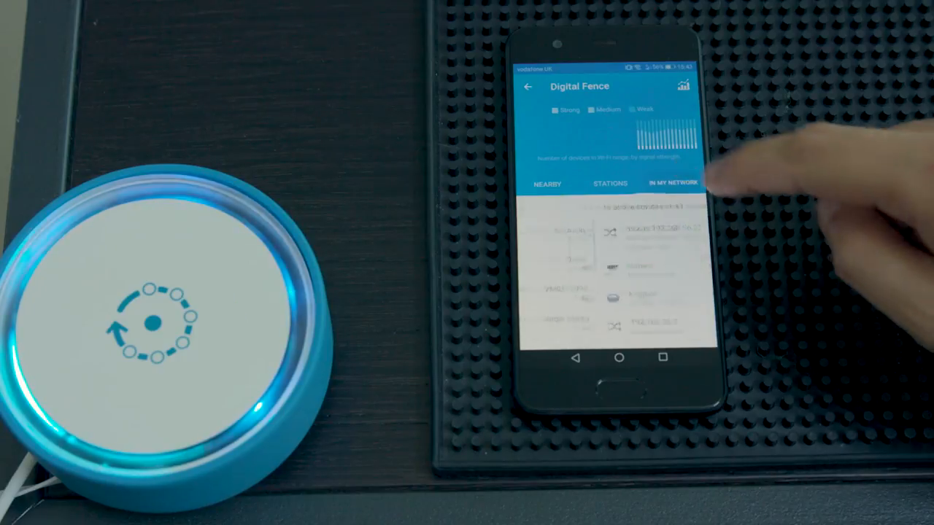
click(670, 183)
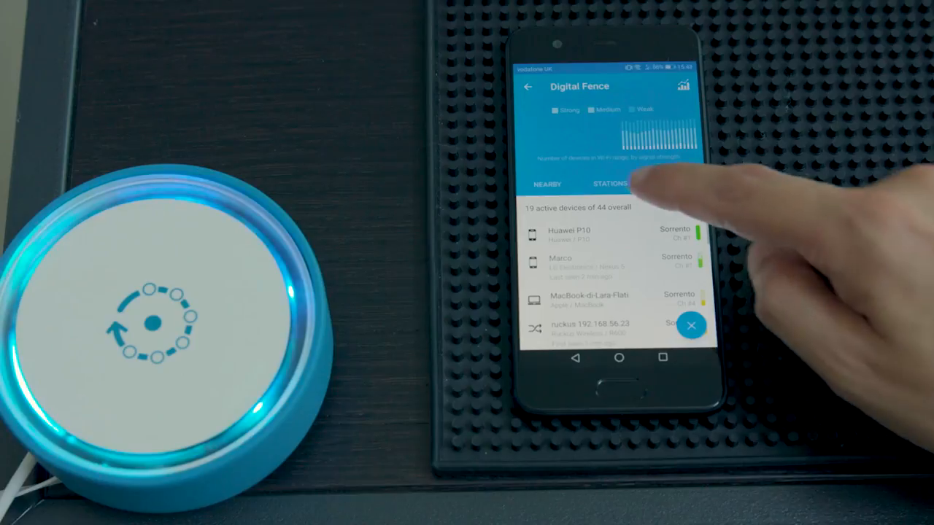
click(609, 184)
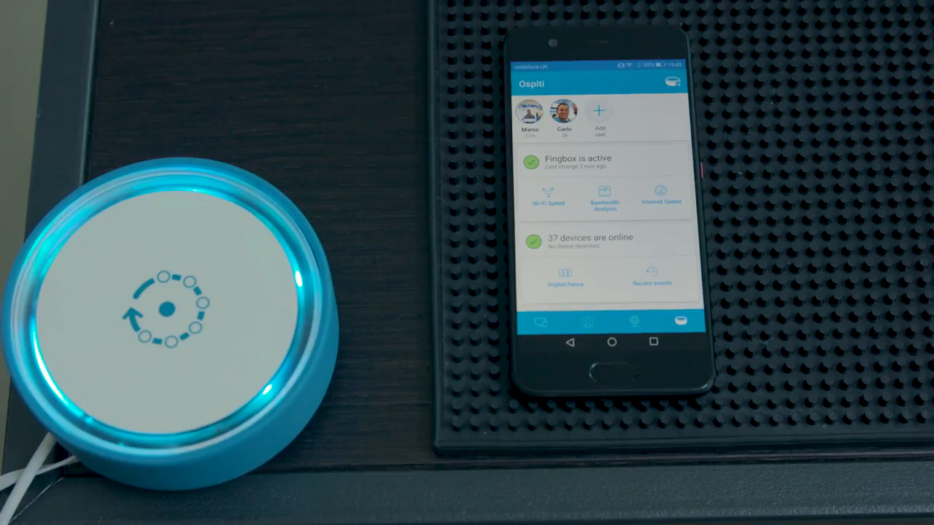
- View the 175.9 Mbps Wi-Fi Speed result from the Ospiti recent events log
click(650, 283)
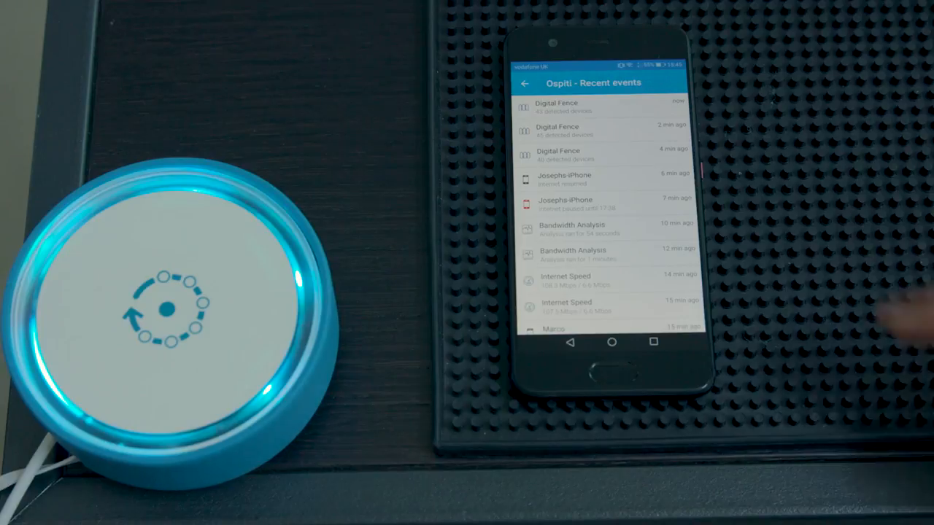
scroll(down, 3)
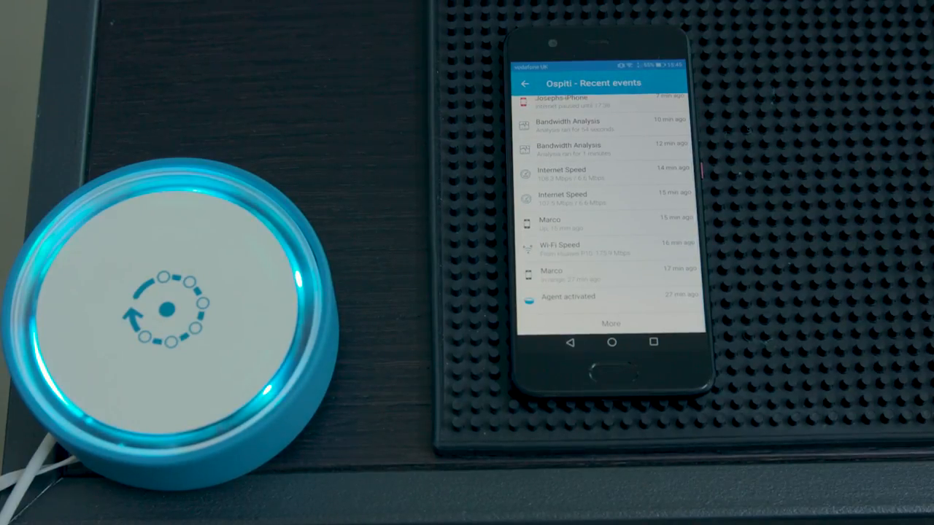
click(560, 245)
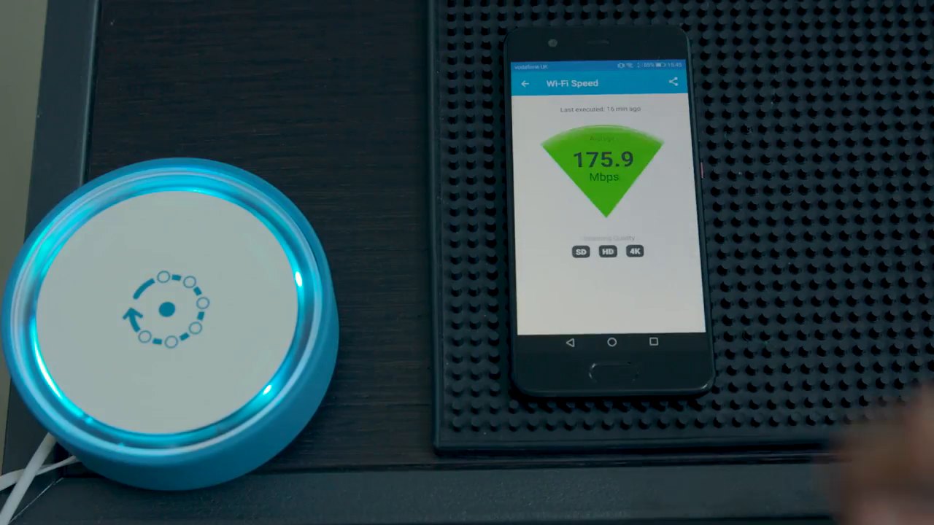